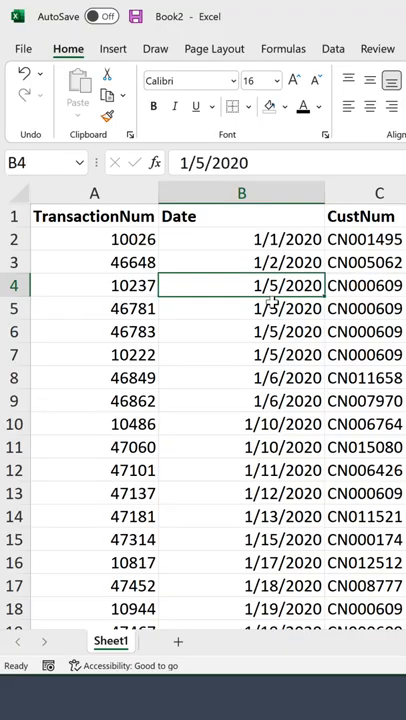
Scroll the transactions sheet down and sideways to reach Customer Region, Transaction Type and MainCategory columns J–L
{"action": "scroll", "scroll_direction": "down", "scroll_amount": 3}
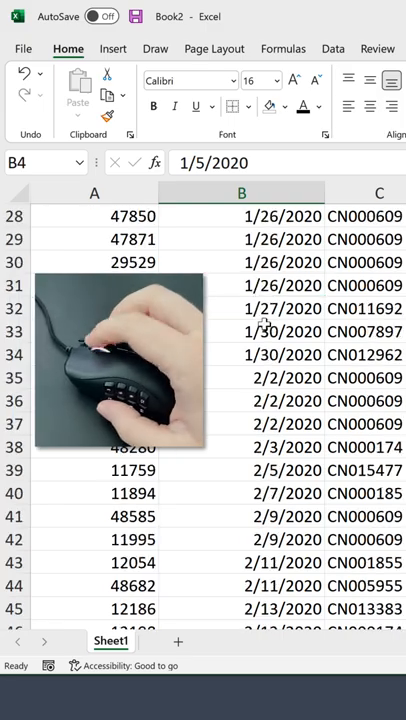
{"action": "scroll", "scroll_direction": "down", "scroll_amount": 3}
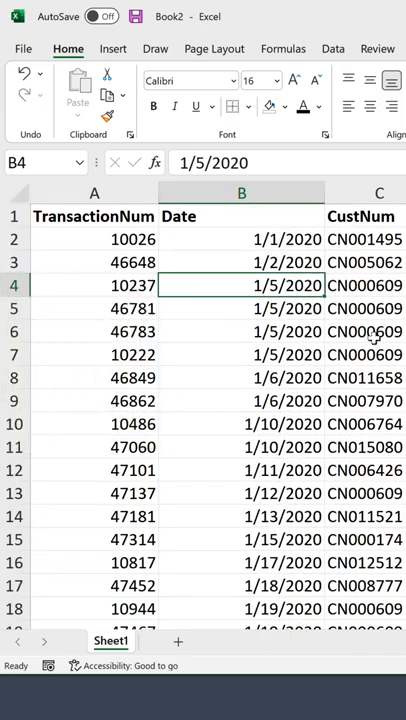
{"action": "scroll", "scroll_direction": "right", "scroll_amount": 3}
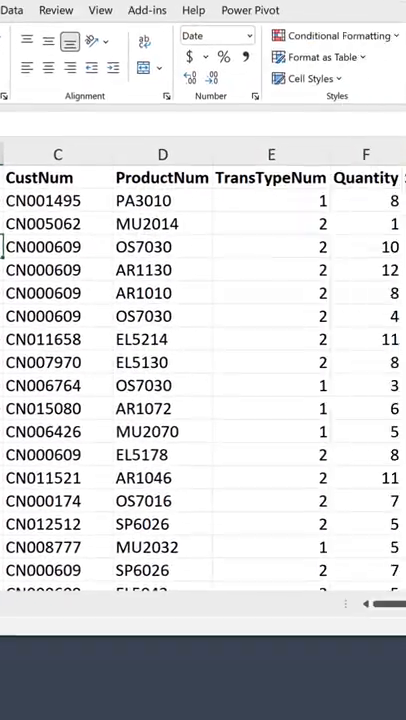
{"action": "scroll", "scroll_direction": "right", "scroll_amount": 3}
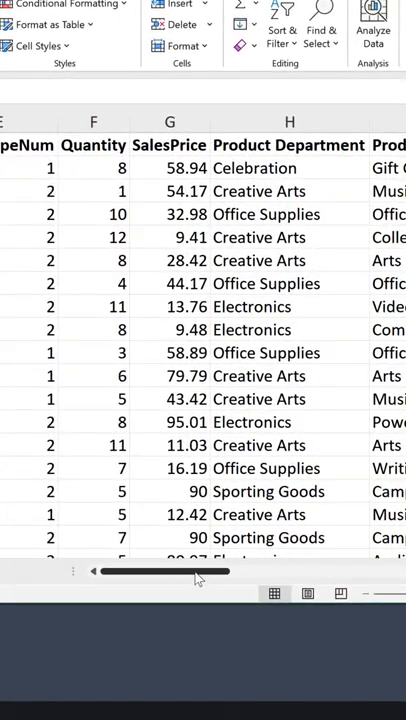
{"action": "scroll", "scroll_direction": "right", "scroll_amount": 3}
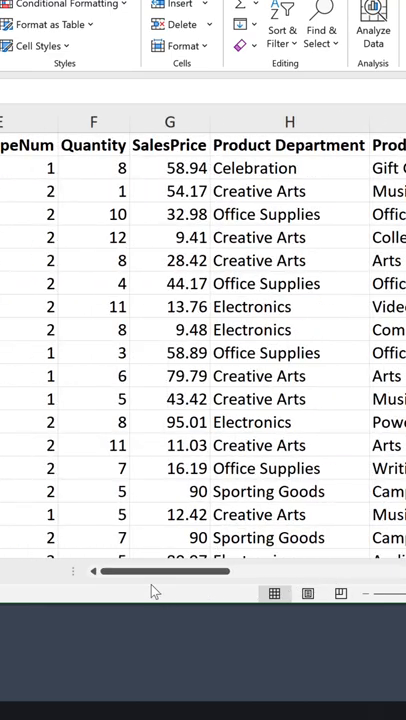
{"action": "scroll", "scroll_direction": "right", "scroll_amount": 3}
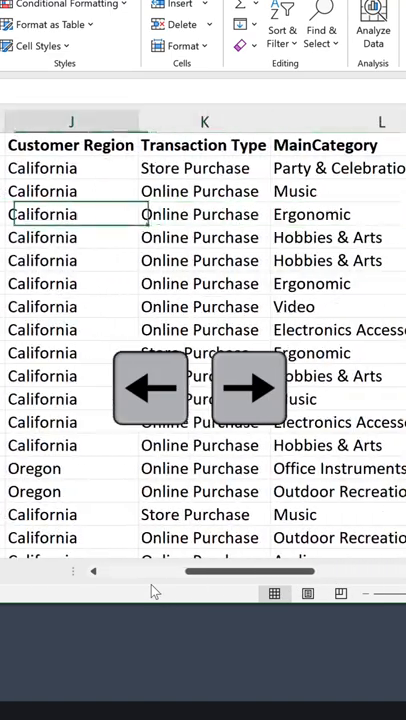
Scroll back to the product columns and show the View ribbon's Freeze Panes option
{"action": "scroll", "scroll_direction": "left", "scroll_amount": 3}
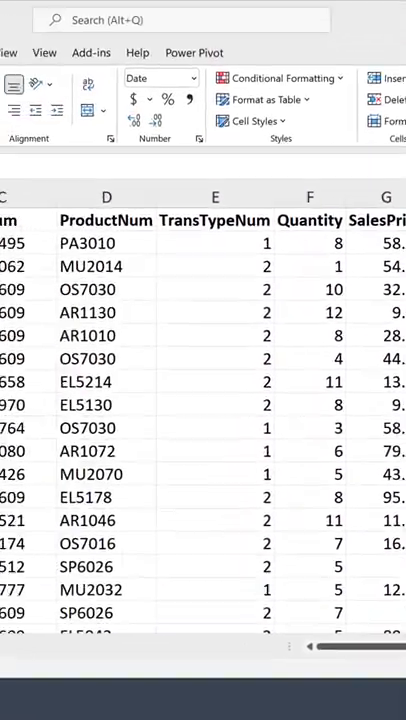
{"action": "left_click", "coordinate": [44, 52]}
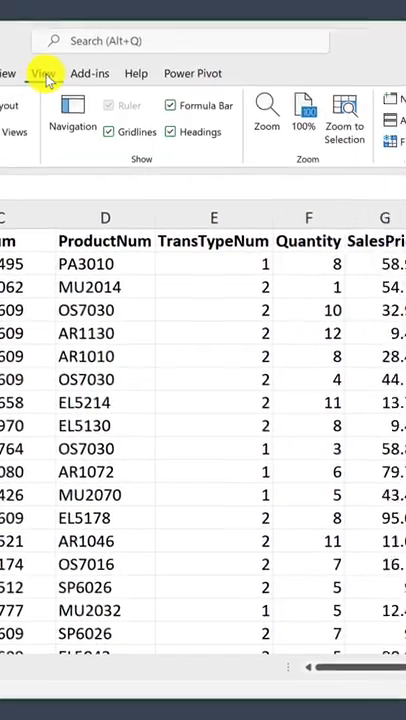
{"action": "scroll", "scroll_direction": "right", "scroll_amount": 3}
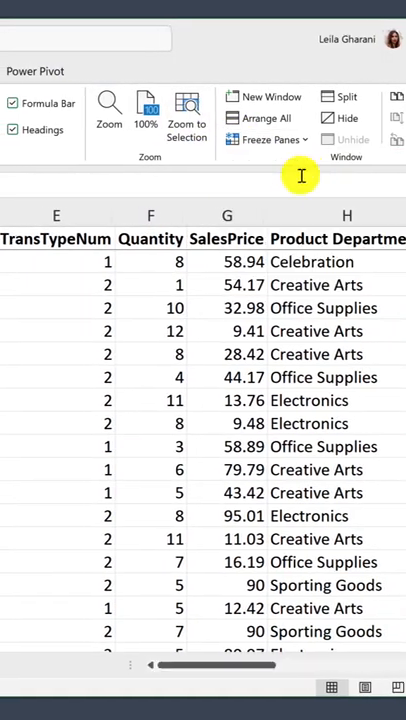